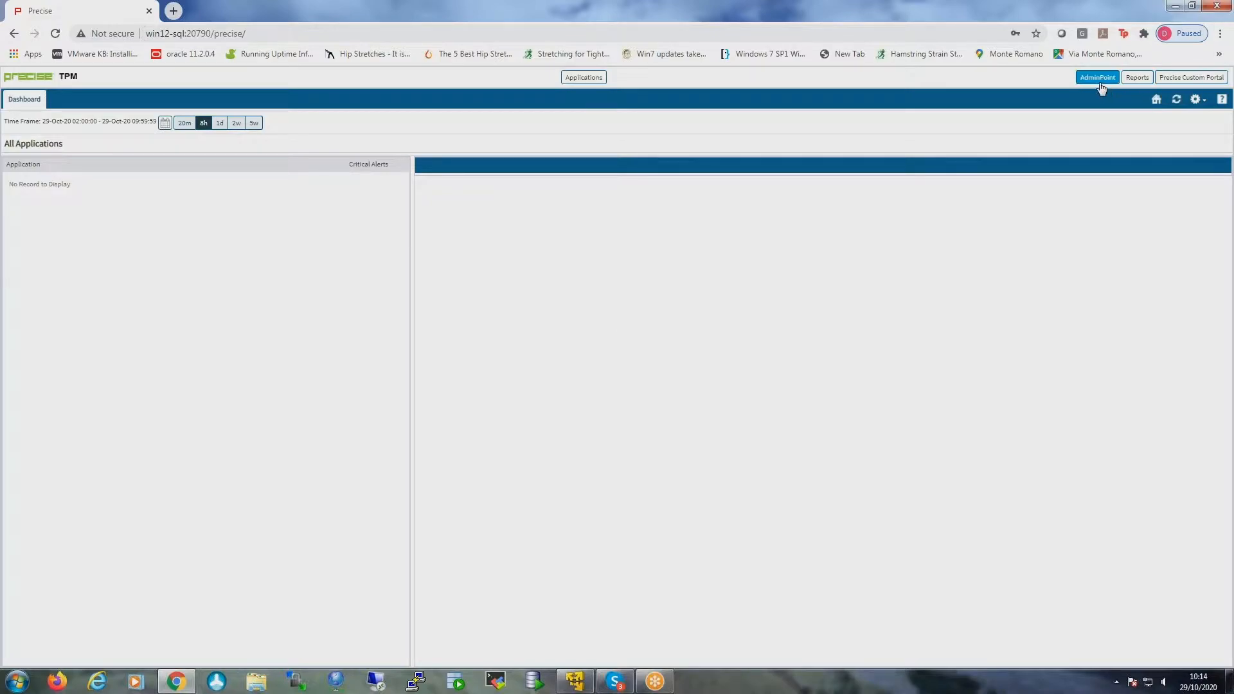
# Switch to the AdminPoint Installation view that lists applications
pyautogui.click(1096, 77)
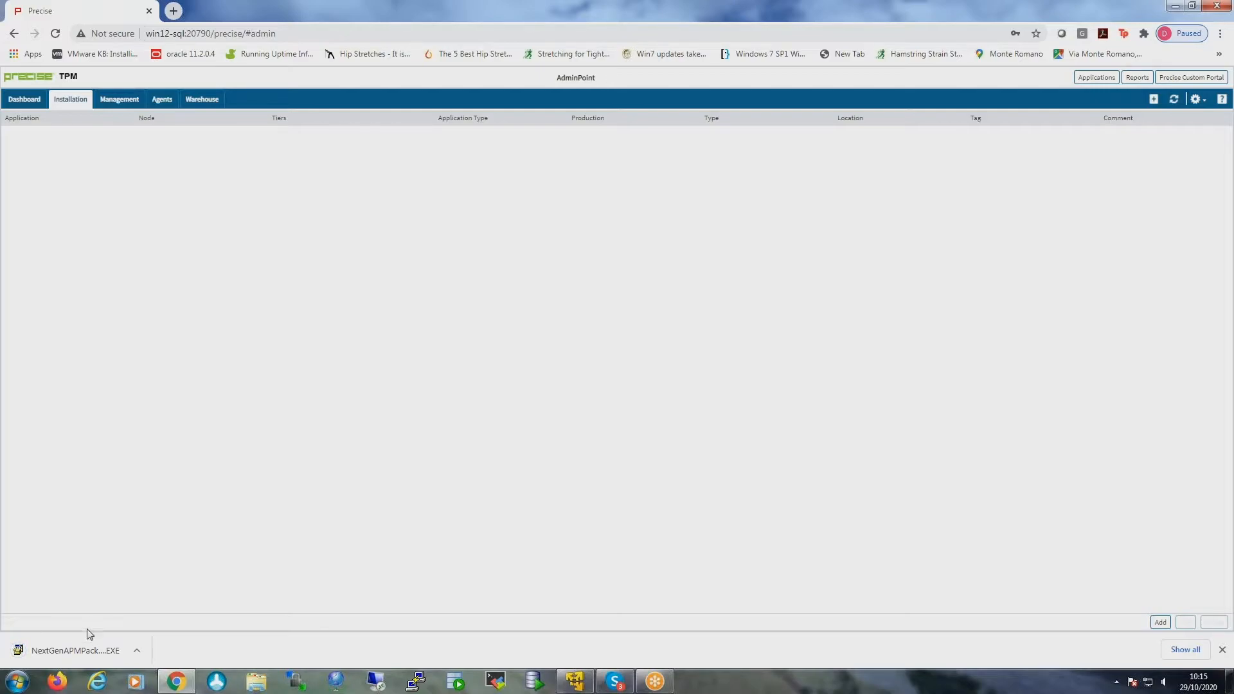
pyautogui.click(1158, 622)
pyautogui.write('SQLDEMO')
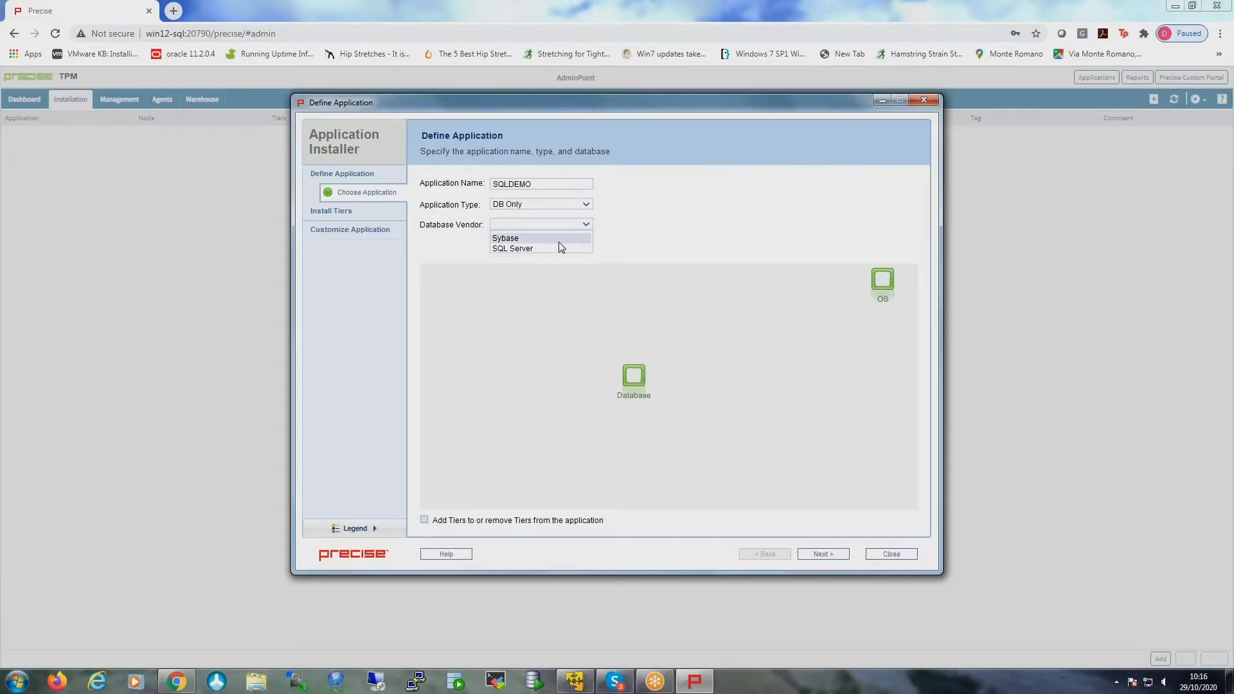
# Choose SQL Server as the database vendor for the DB Only SQLDEMO application
pyautogui.click(511, 248)
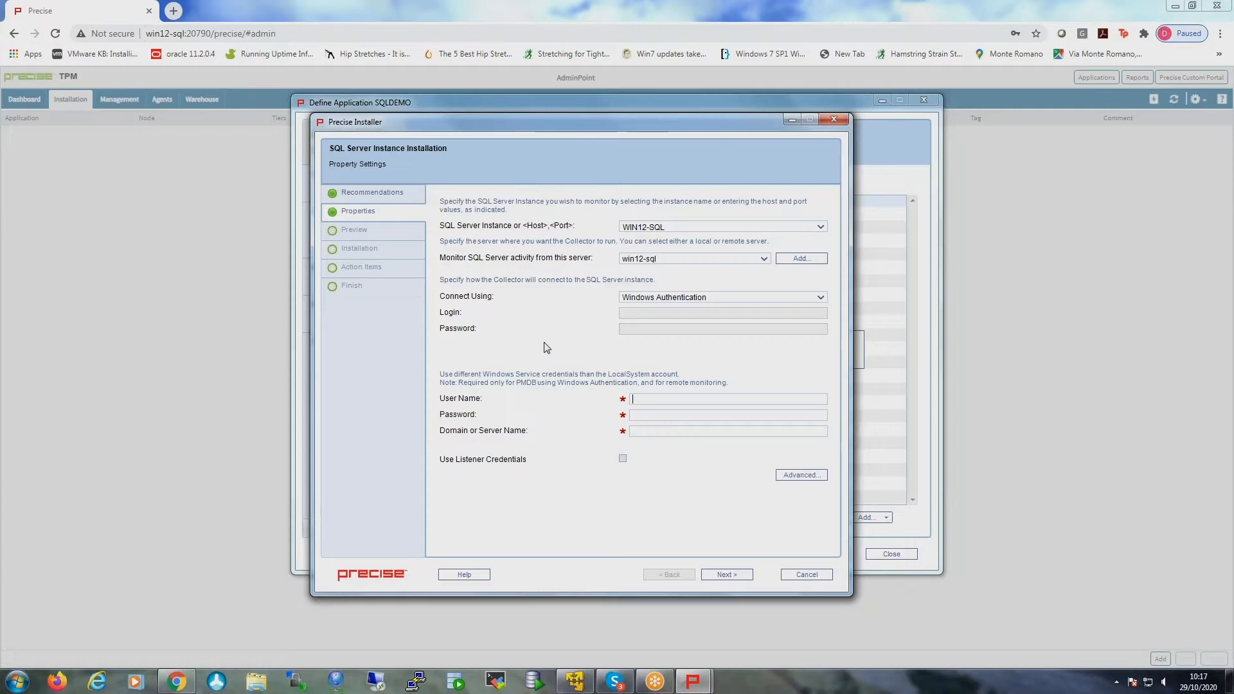
pyautogui.moveTo(597, 501)
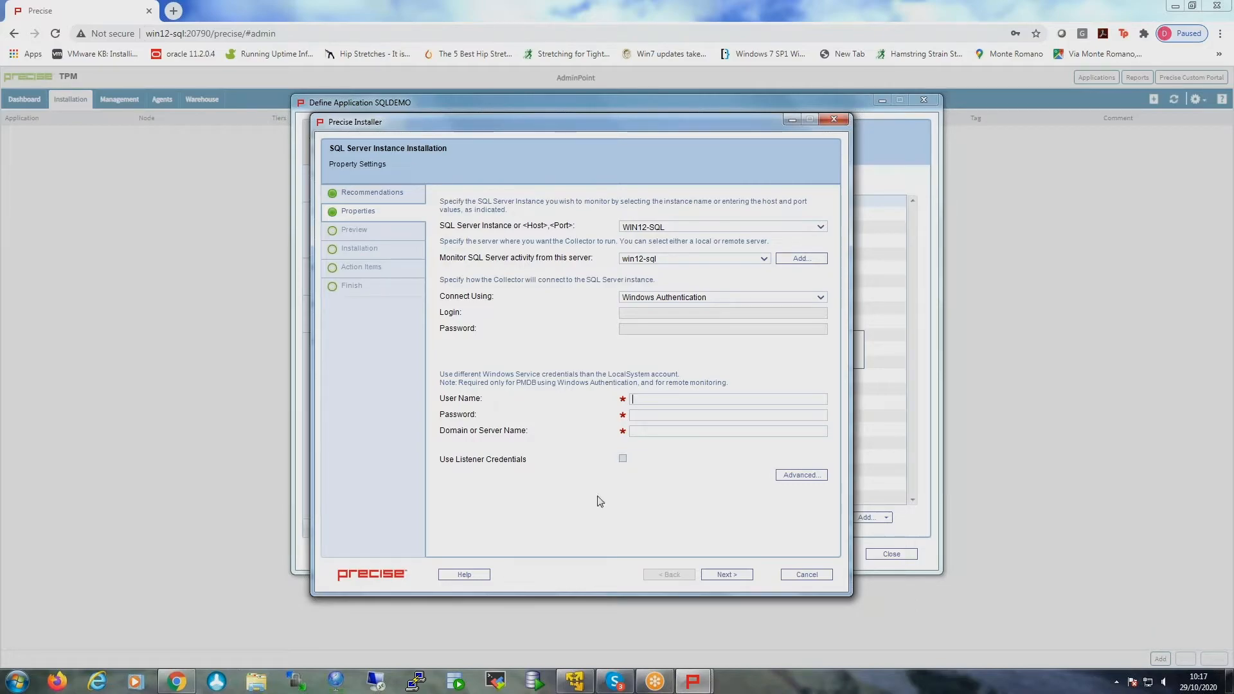
# Enter Administrator as the service user for win12-sql and submit the instance properties
pyautogui.write('Administrator')
pyautogui.click(728, 431)
pyautogui.write('win12-sql')
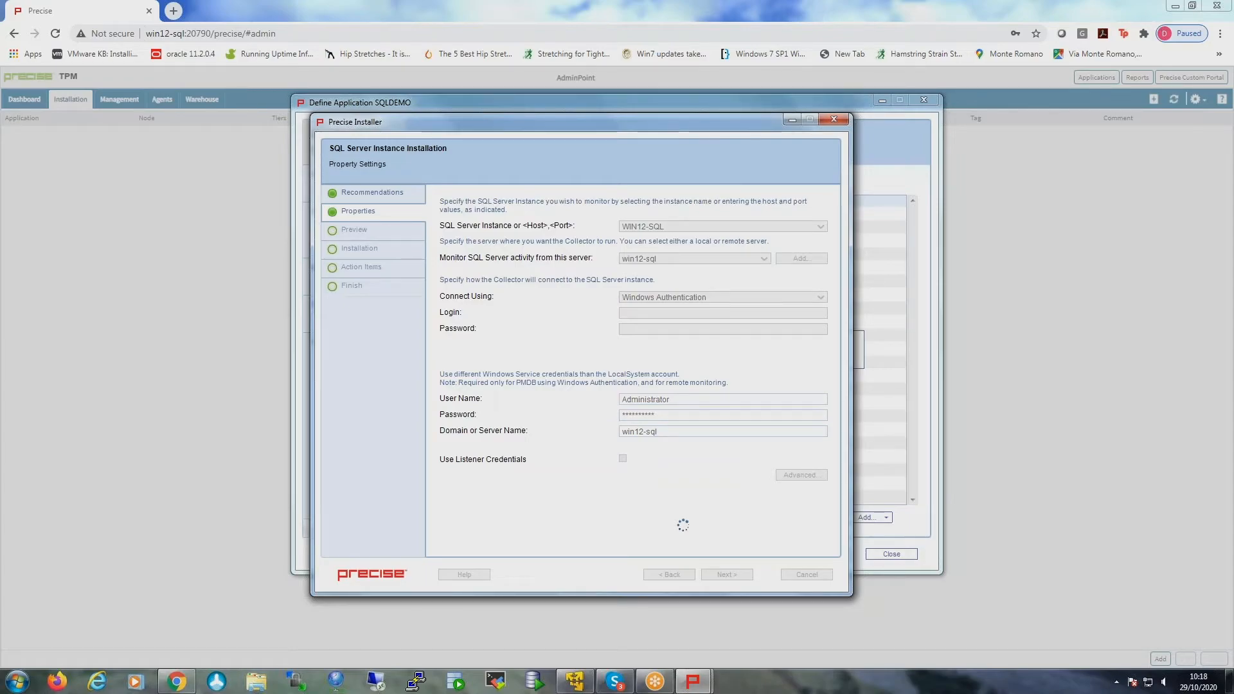
pyautogui.click(725, 574)
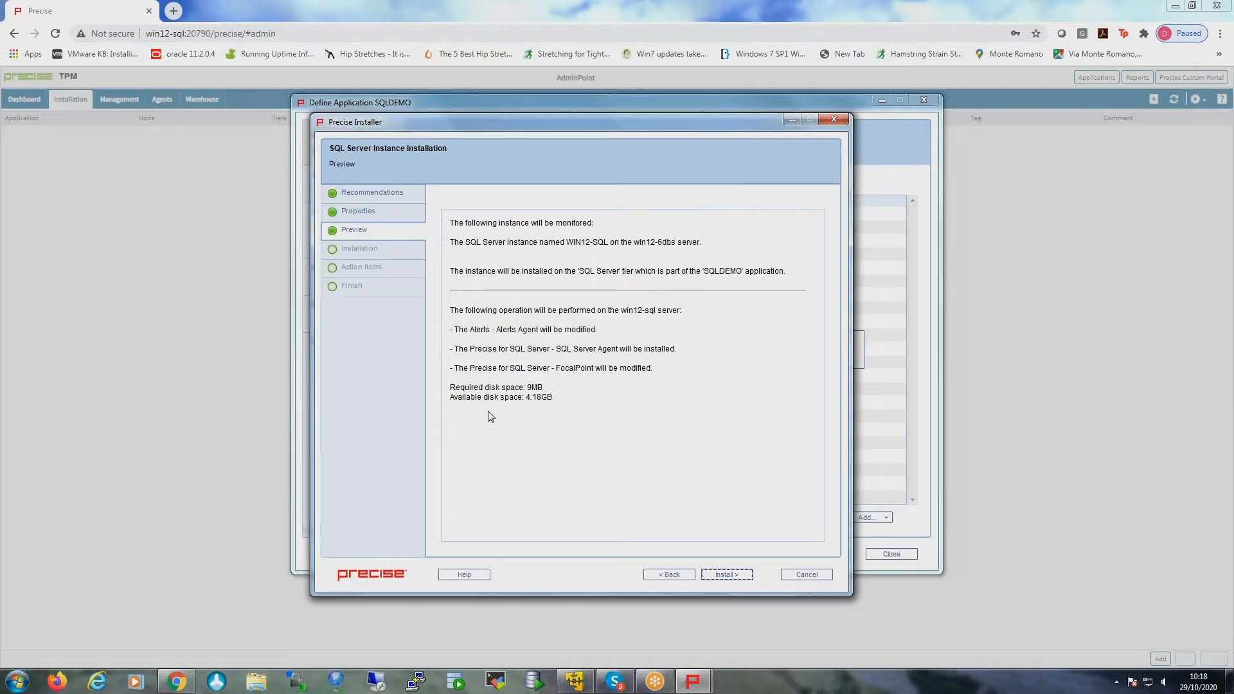
# Launch the SQL Server agent install on WIN12-SQL under SQLDEMO from the preview
pyautogui.click(725, 573)
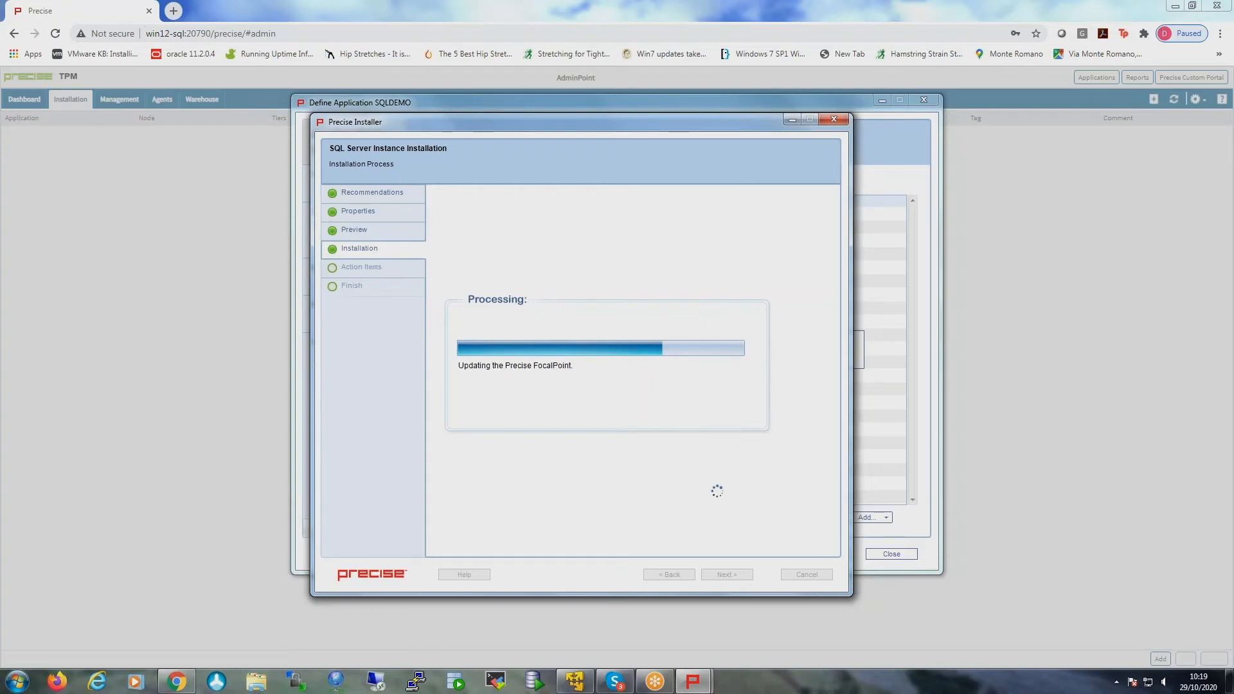